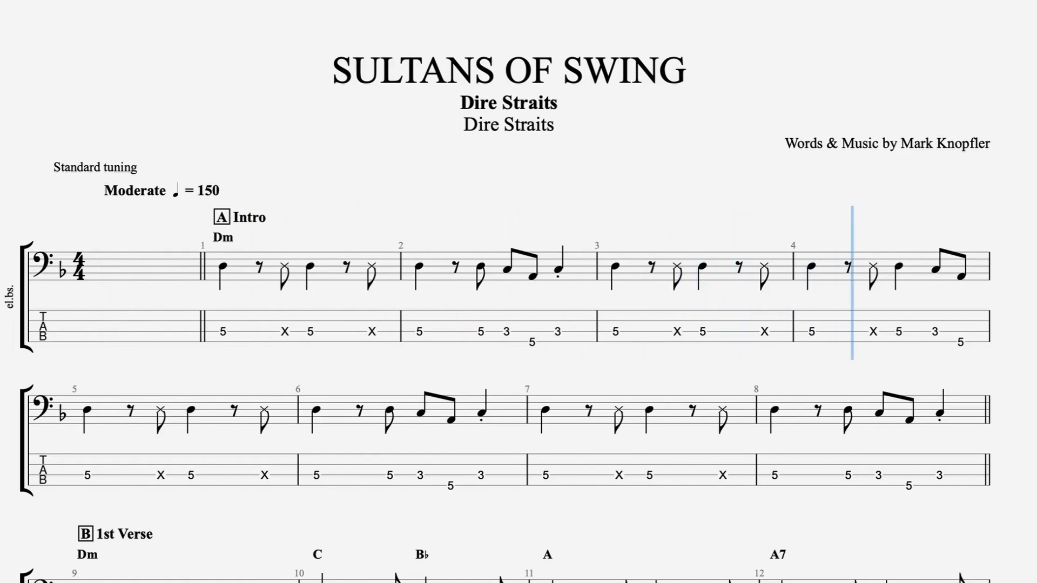
Start playback at bar 1 and follow the bass line through the Intro into the 1st Verse to bar 23
{"action": "scroll", "scroll_direction": "down", "scroll_amount": 3}
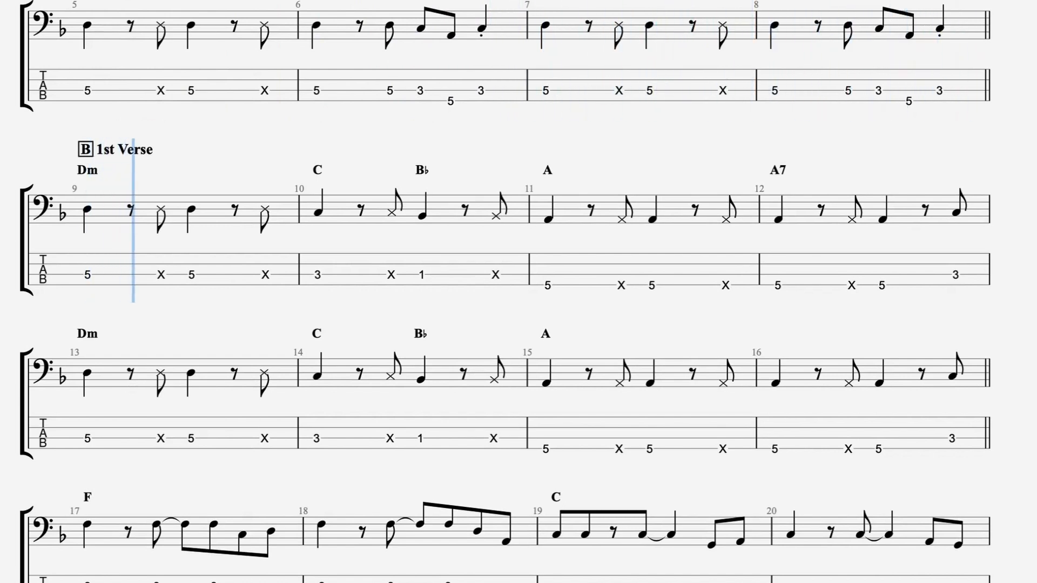
{"action": "left_click", "coordinate": [416, 218]}
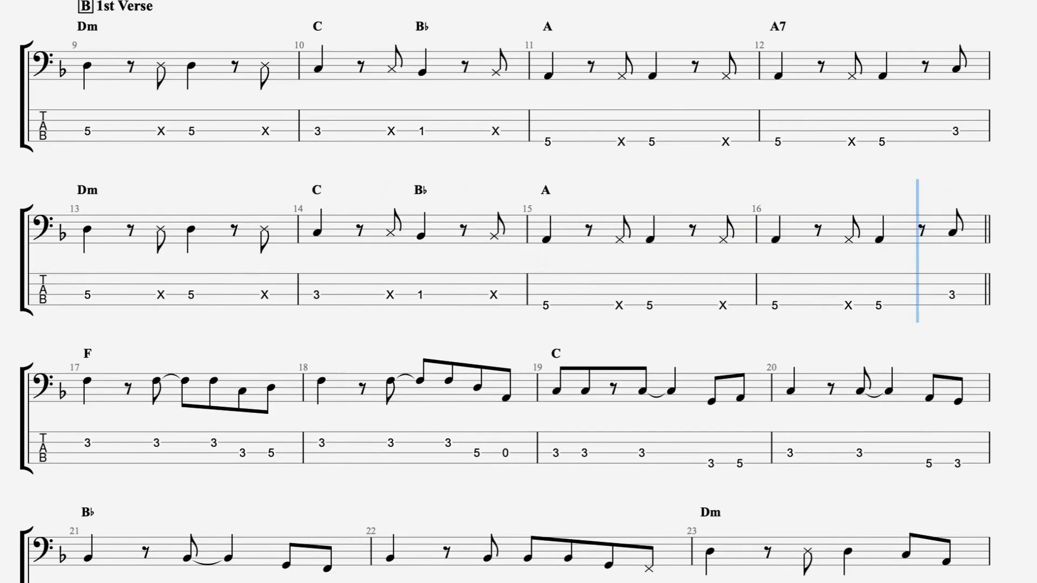
{"action": "scroll", "scroll_direction": "down", "scroll_amount": 3}
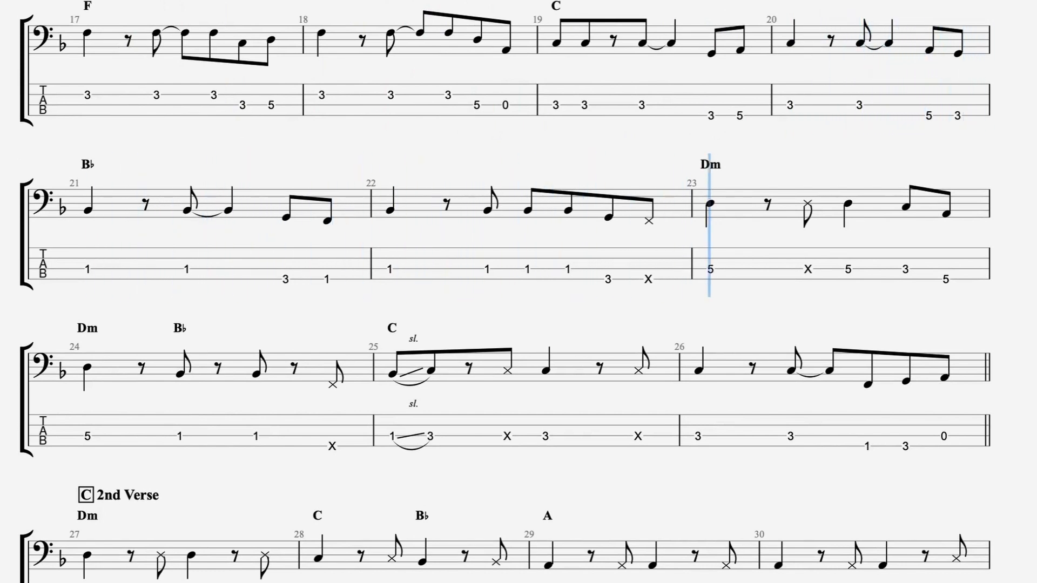
Scroll the score down with playback through section C 2nd Verse into section D Chorus, around bar 50
{"action": "scroll", "scroll_direction": "down", "scroll_amount": 3}
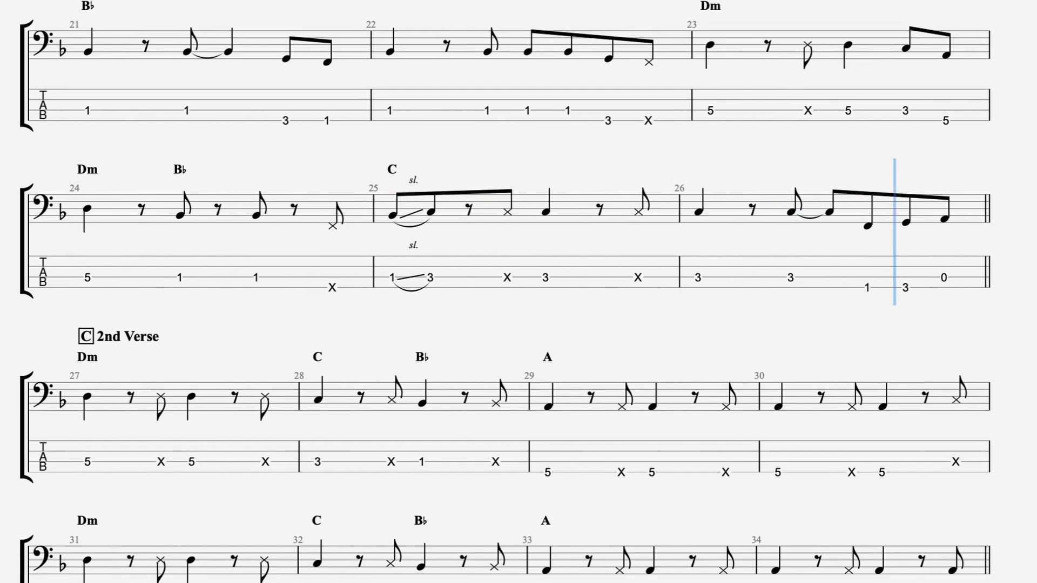
{"action": "scroll", "scroll_direction": "down", "scroll_amount": 3}
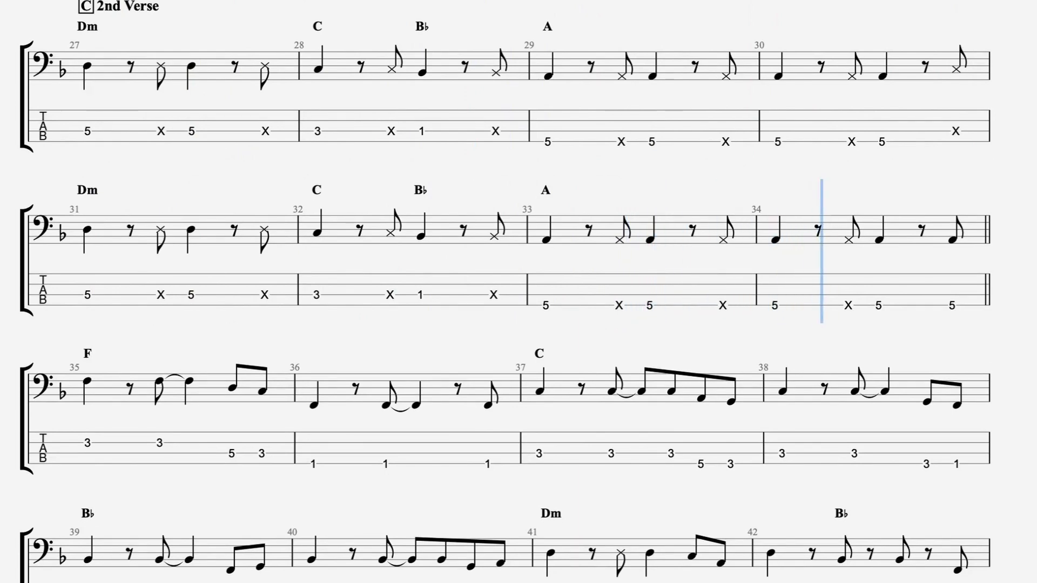
{"action": "scroll", "scroll_direction": "down", "scroll_amount": 3}
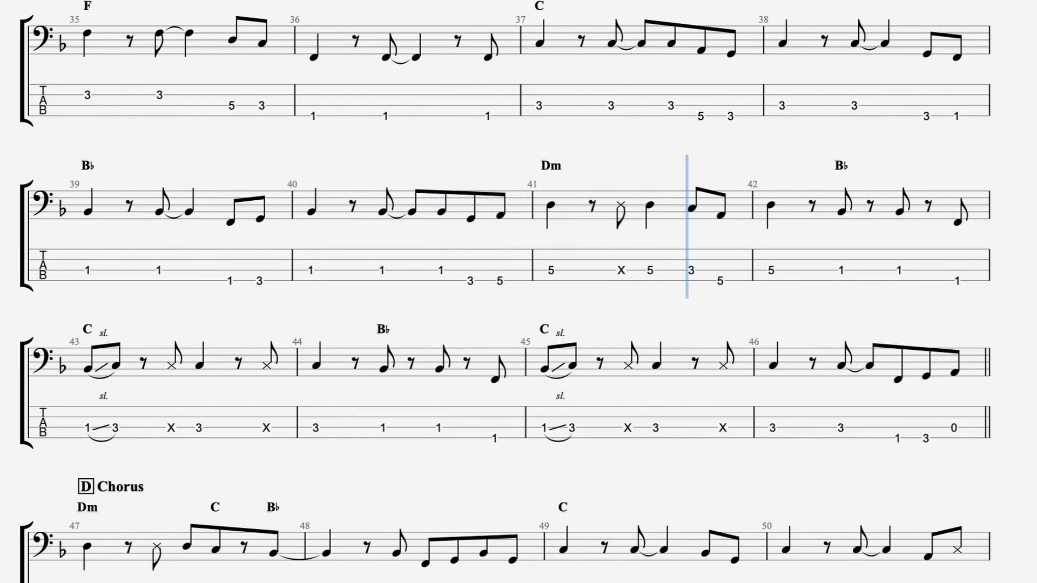
{"action": "scroll", "scroll_direction": "down", "scroll_amount": 3}
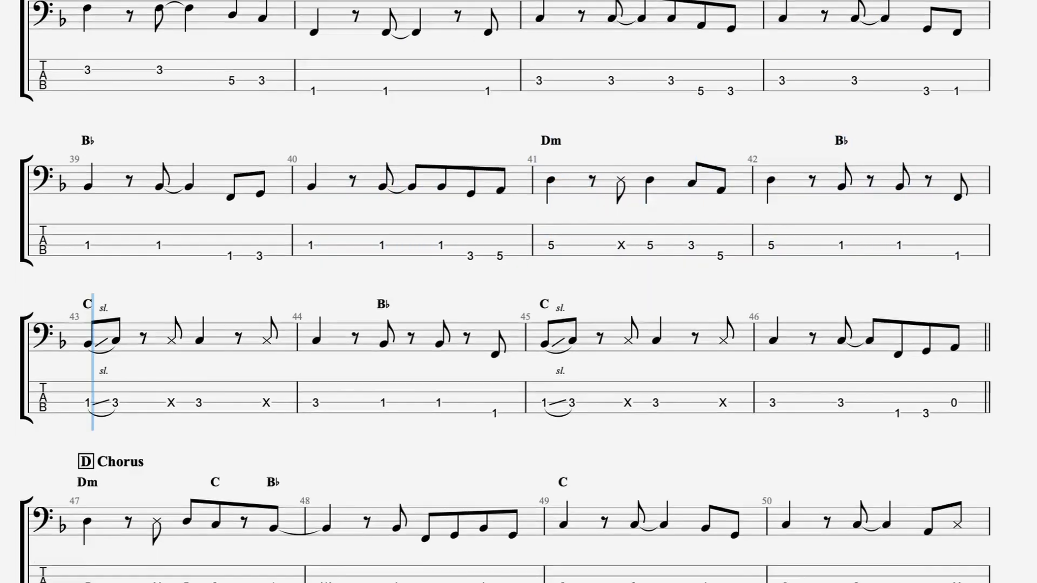
{"action": "scroll", "scroll_direction": "down", "scroll_amount": 3}
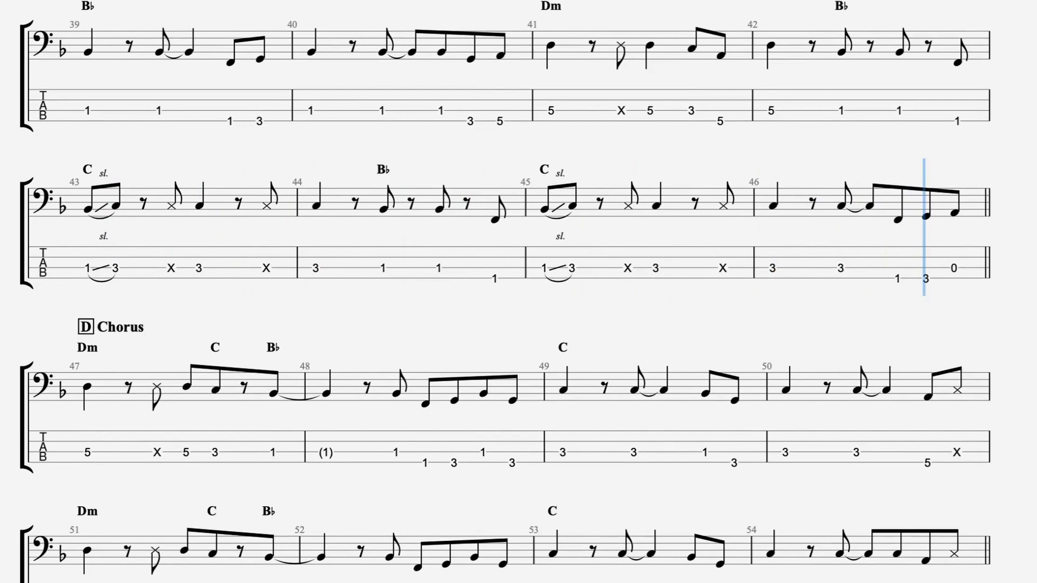
{"action": "scroll", "scroll_direction": "down", "scroll_amount": 3}
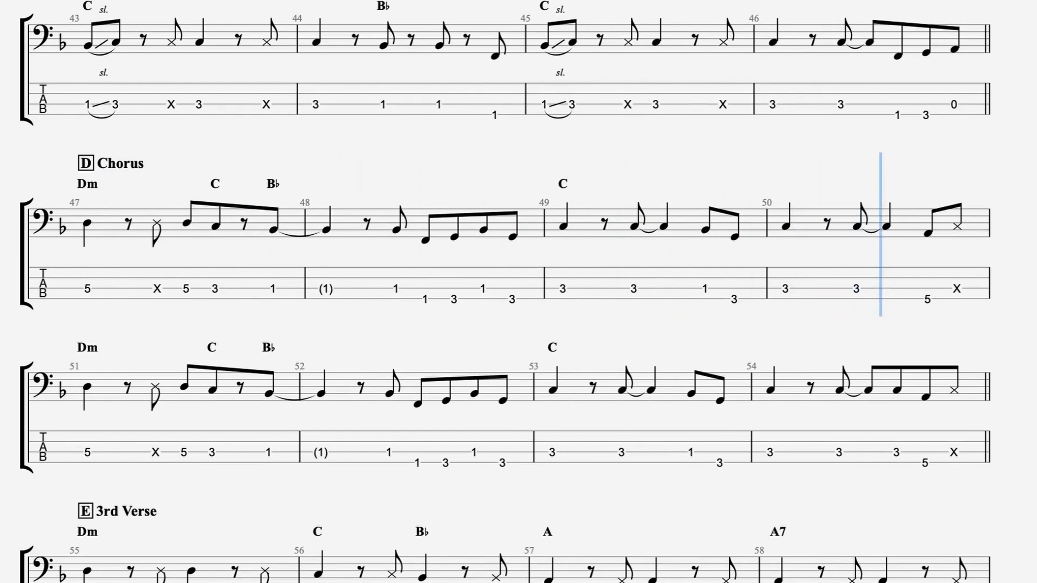
Follow playback through the rest of the Chorus and section E 3rd Verse to the end of bar 72
{"action": "scroll", "scroll_direction": "down", "scroll_amount": 3}
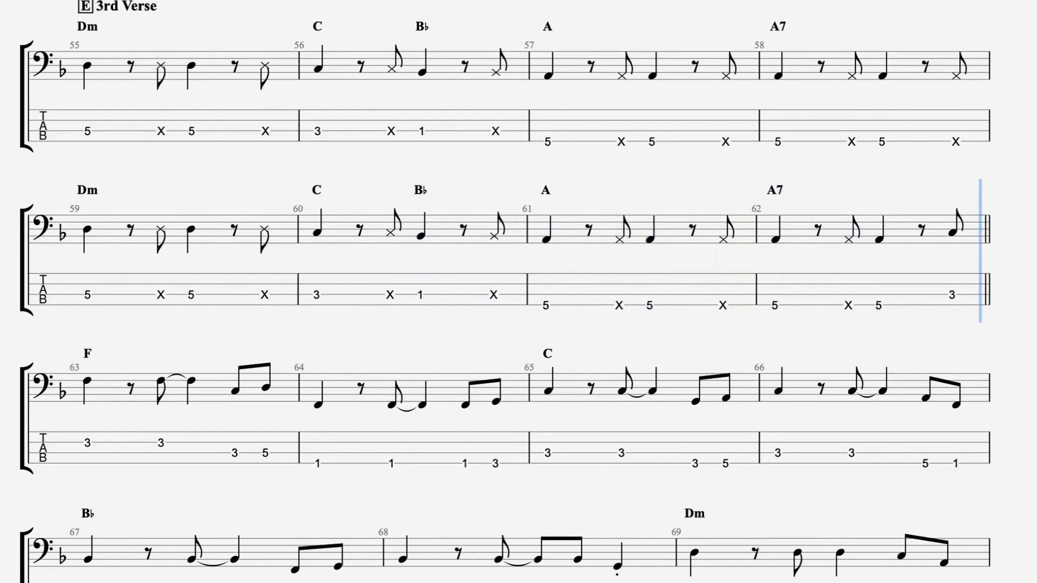
{"action": "scroll", "scroll_direction": "down", "scroll_amount": 3}
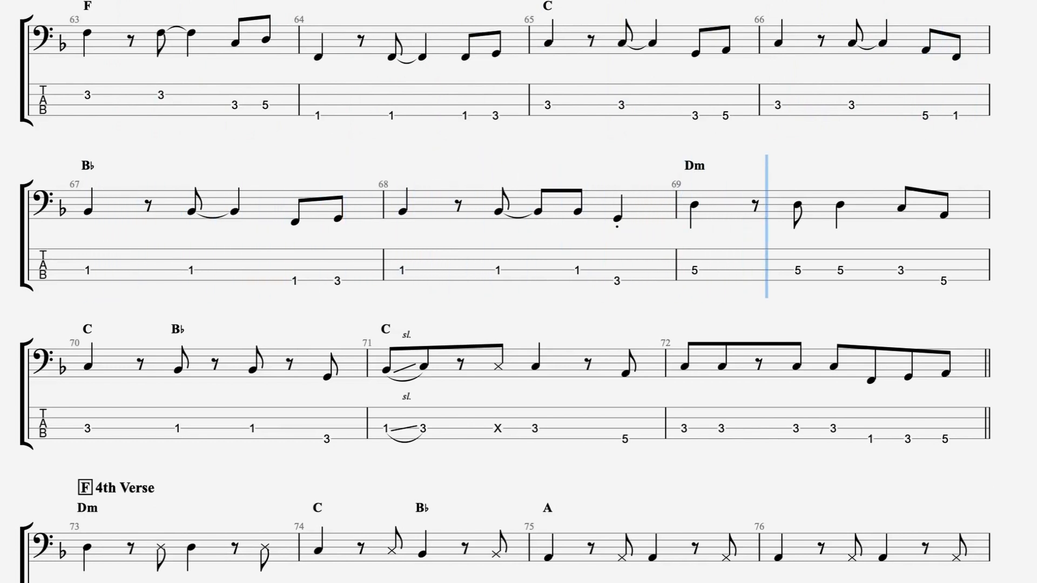
{"action": "scroll", "scroll_direction": "down", "scroll_amount": 3}
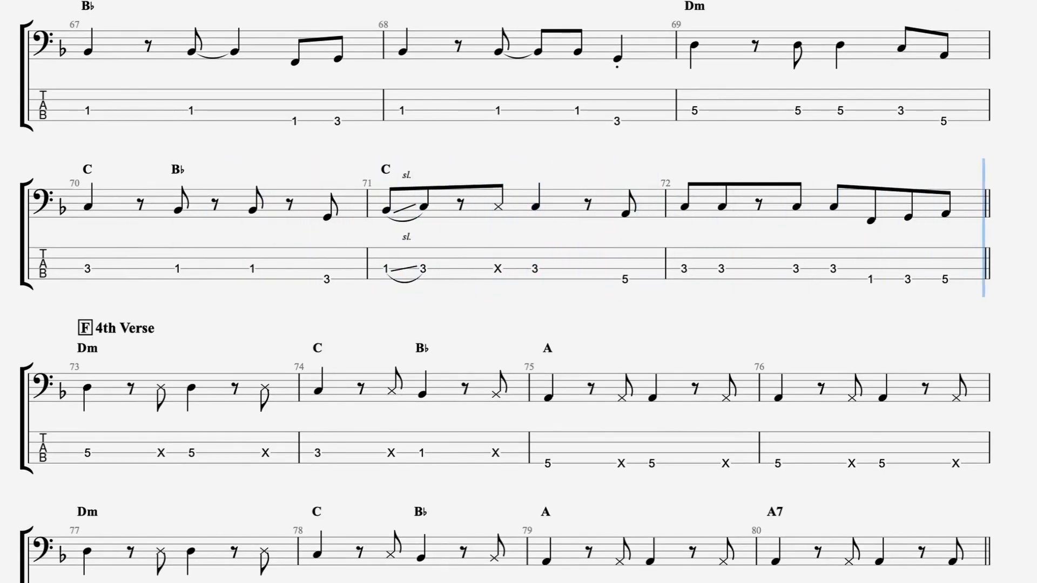
Follow playback through section F 4th Verse up to the start of section G Chorus at bar 93
{"action": "scroll", "scroll_direction": "down", "scroll_amount": 3}
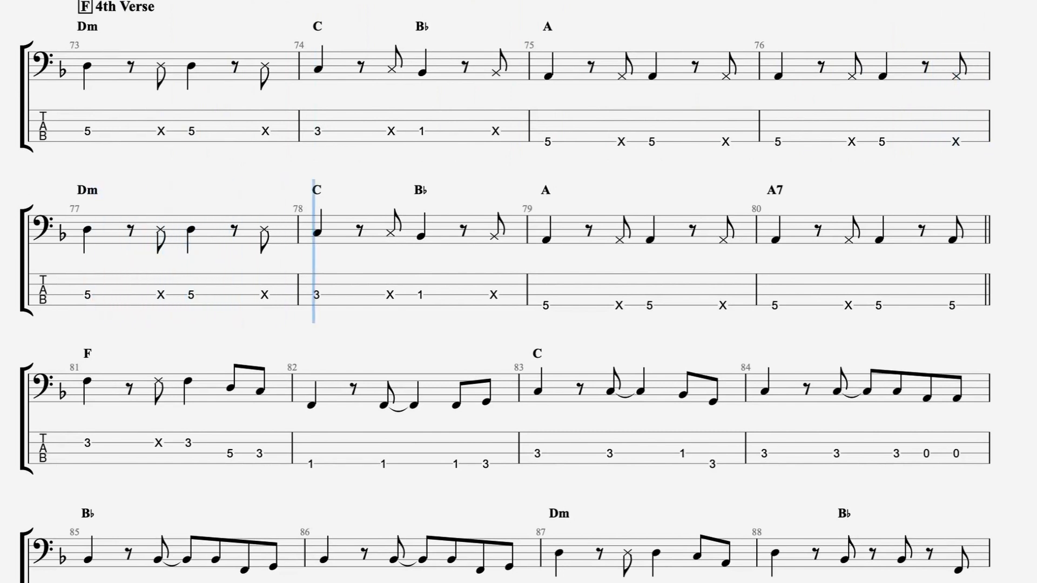
{"action": "left_click", "coordinate": [583, 245]}
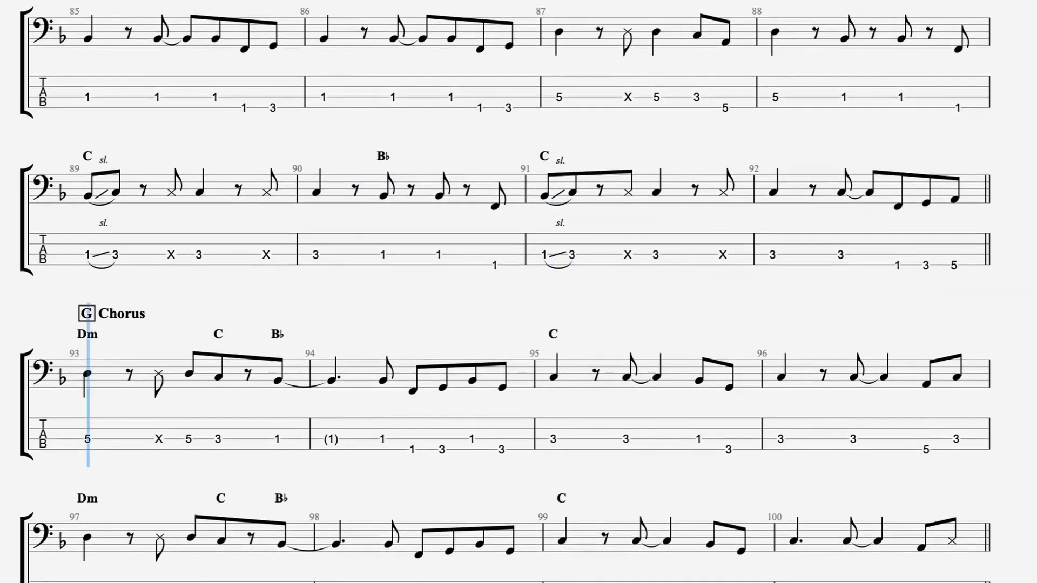
Follow playback through section G Chorus and section H 5th Verse to bar 120
{"action": "scroll", "scroll_direction": "down", "scroll_amount": 3}
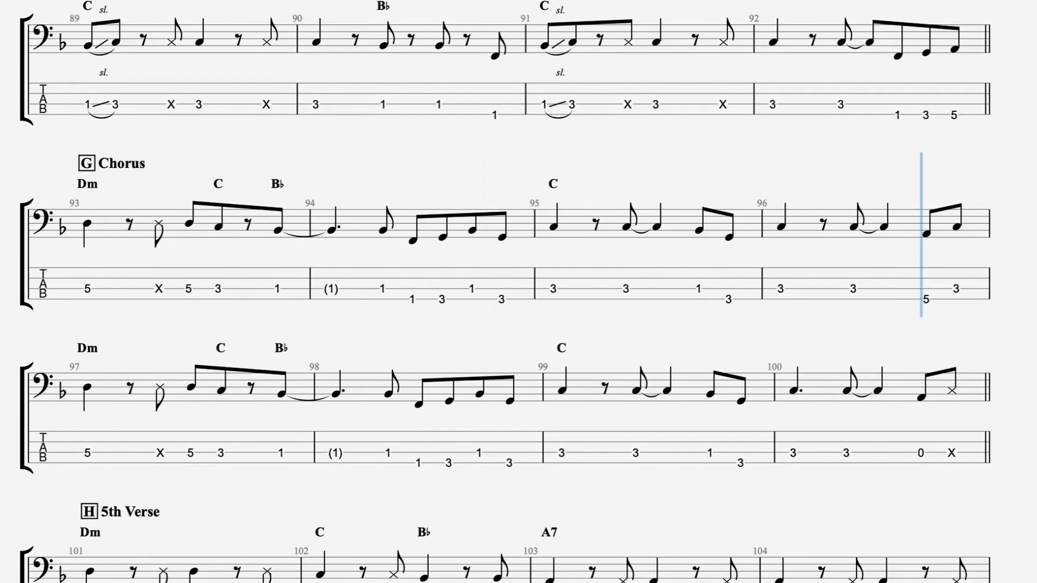
{"action": "scroll", "scroll_direction": "down", "scroll_amount": 3}
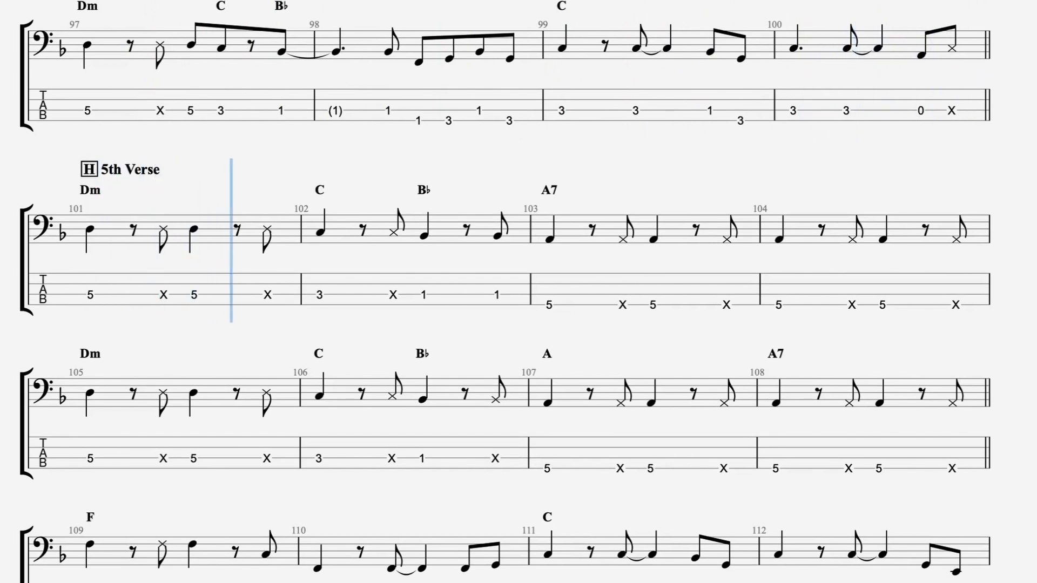
{"action": "left_click", "coordinate": [542, 237]}
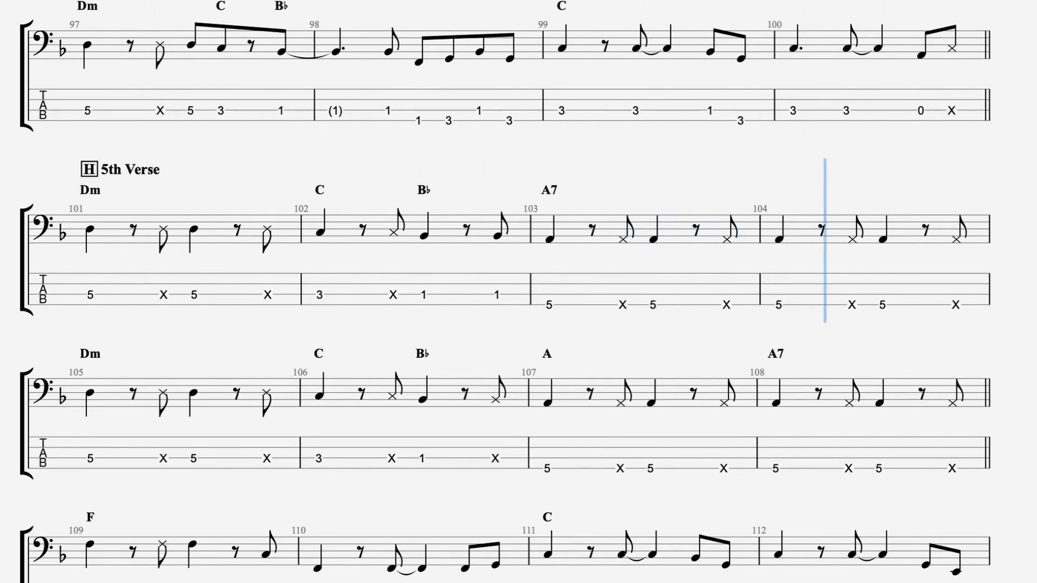
{"action": "scroll", "scroll_direction": "down", "scroll_amount": 3}
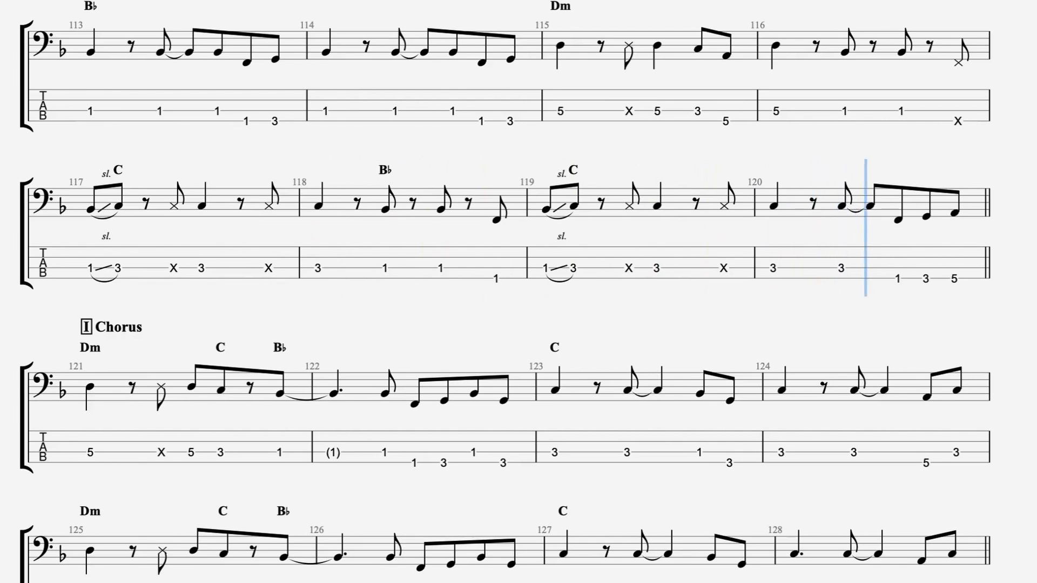
Follow playback through section I Chorus and section J 1st Guitar Solo to bar 144
{"action": "scroll", "scroll_direction": "down", "scroll_amount": 3}
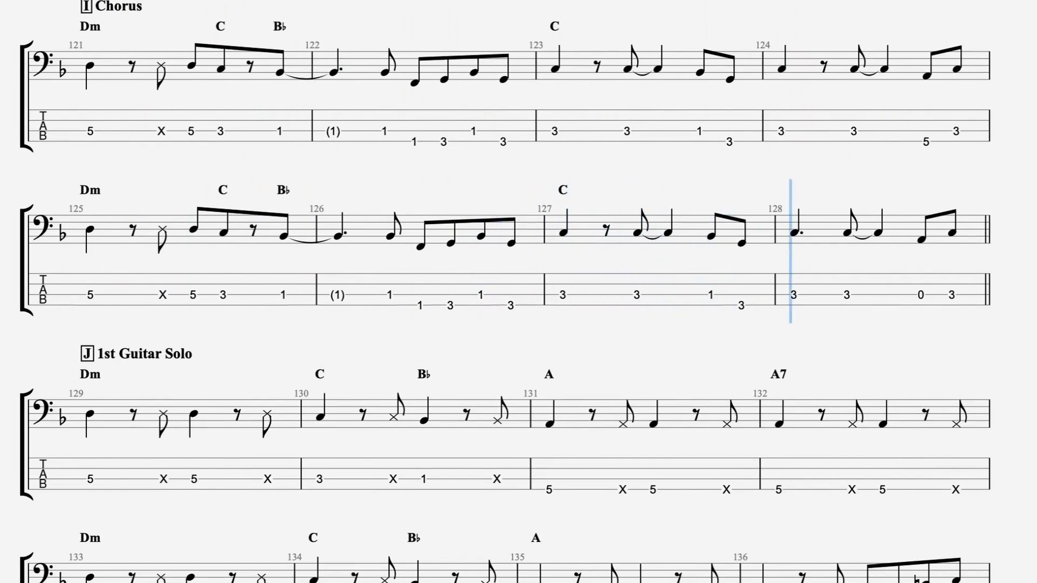
{"action": "scroll", "scroll_direction": "down", "scroll_amount": 3}
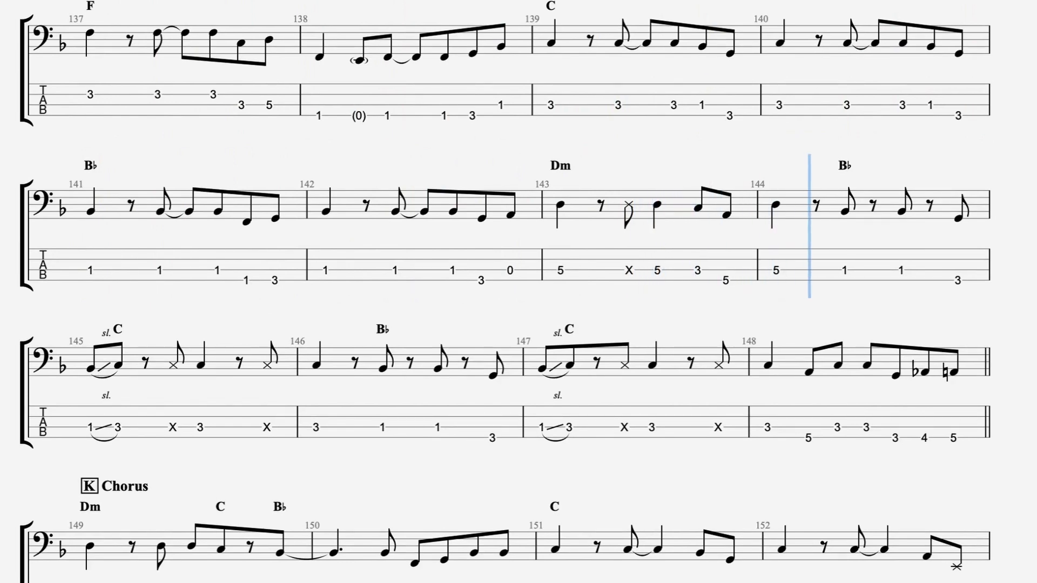
Follow playback through section K Chorus into section L 6th Verse, reaching bar 164
{"action": "scroll", "scroll_direction": "down", "scroll_amount": 3}
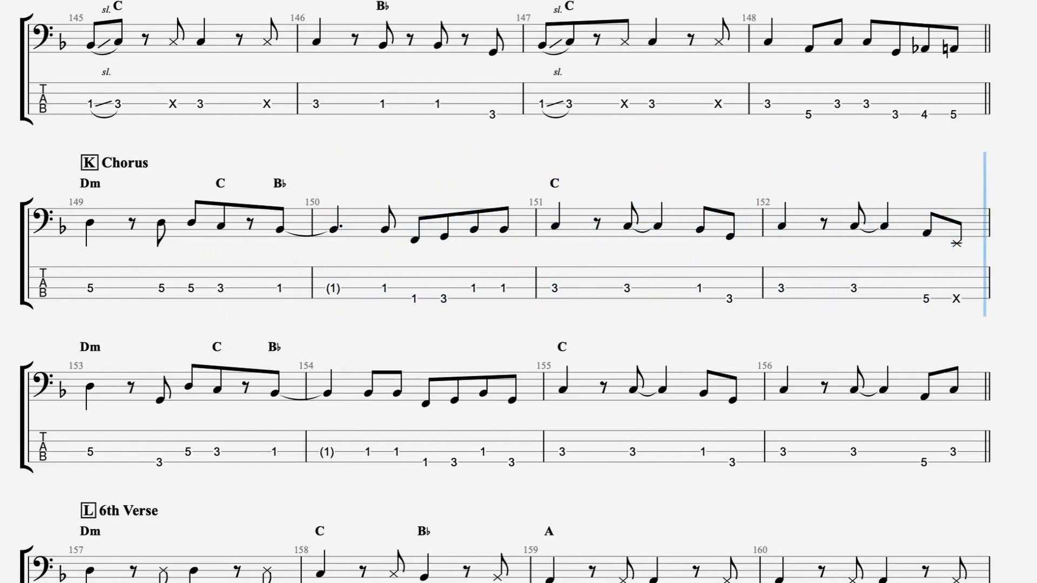
{"action": "scroll", "scroll_direction": "down", "scroll_amount": 3}
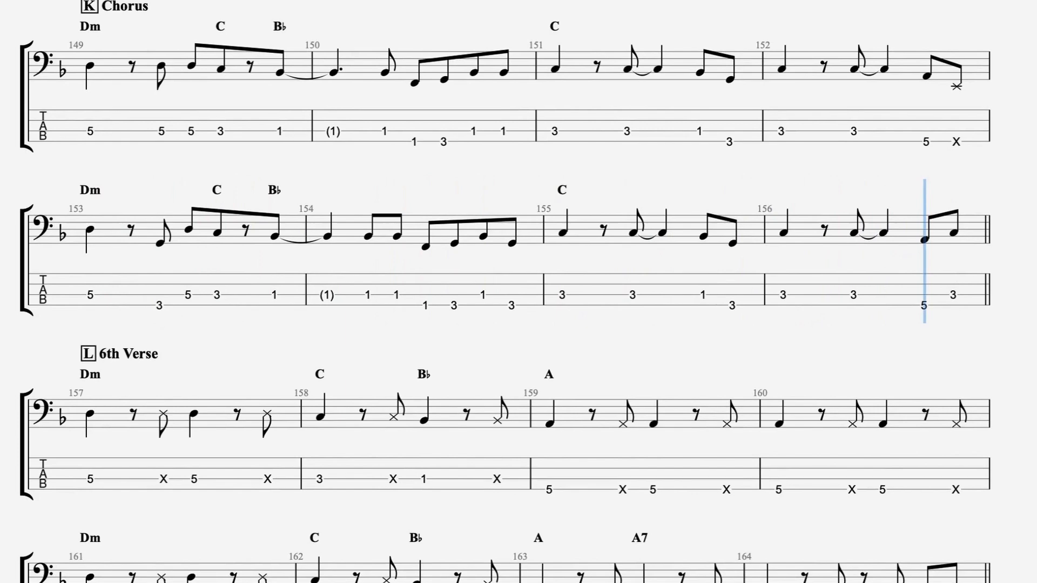
{"action": "scroll", "scroll_direction": "down", "scroll_amount": 3}
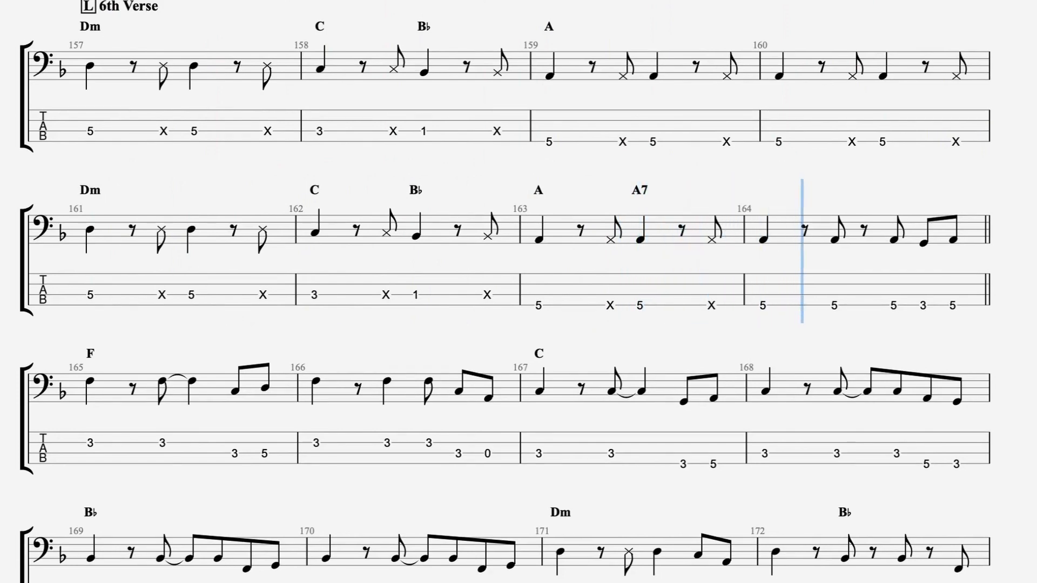
Follow playback through the 6th Verse to bar 174, approaching section M Chorus and section N 2nd Guitar Solo
{"action": "scroll", "scroll_direction": "down", "scroll_amount": 3}
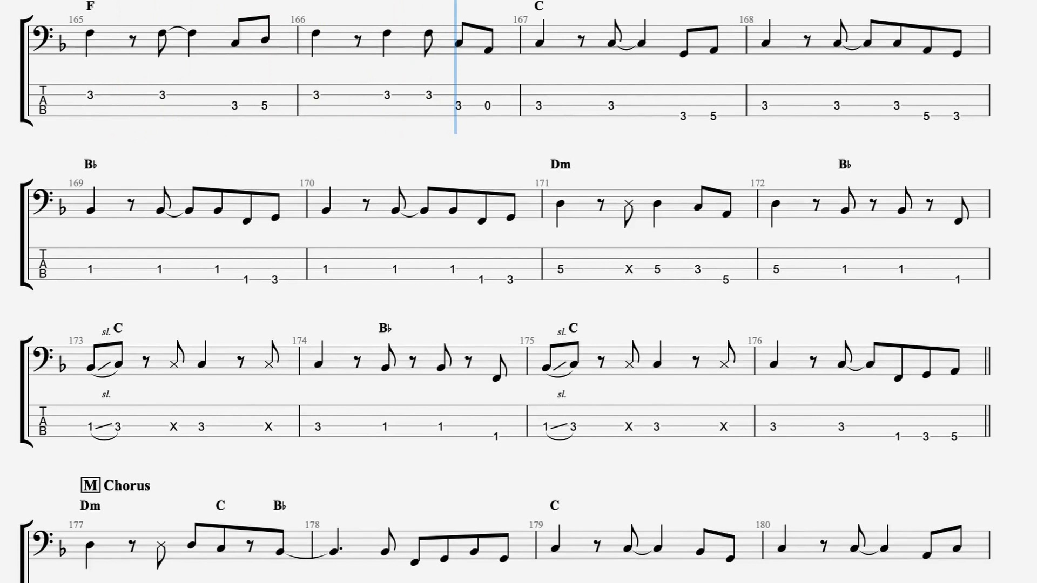
{"action": "left_click", "coordinate": [744, 36]}
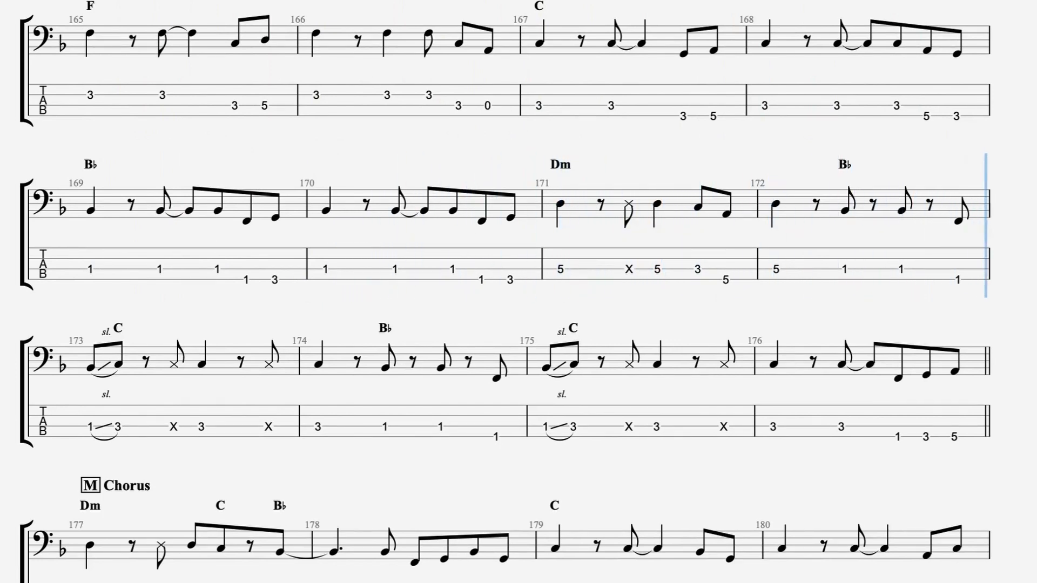
{"action": "scroll", "scroll_direction": "down", "scroll_amount": 3}
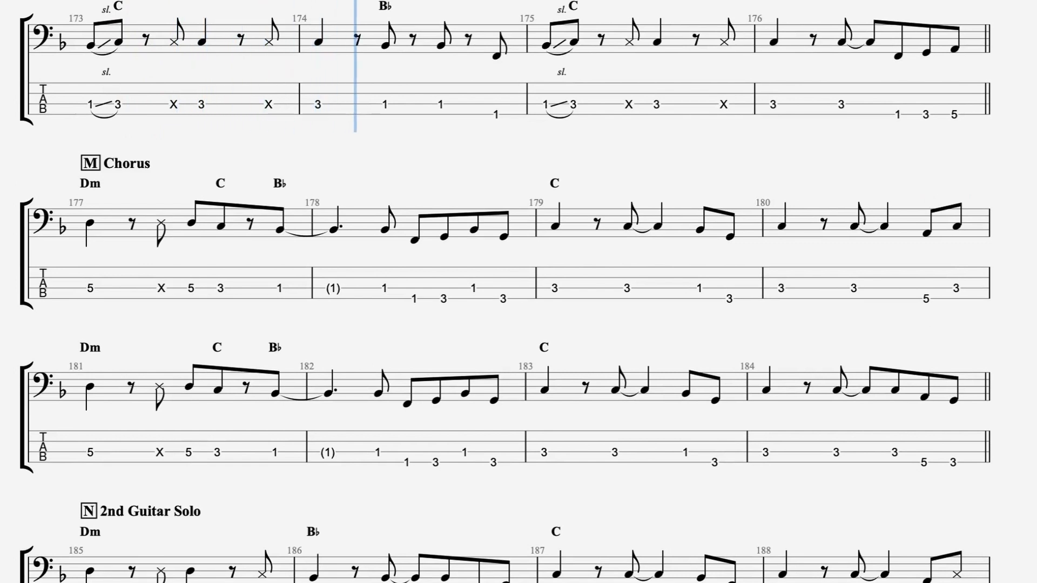